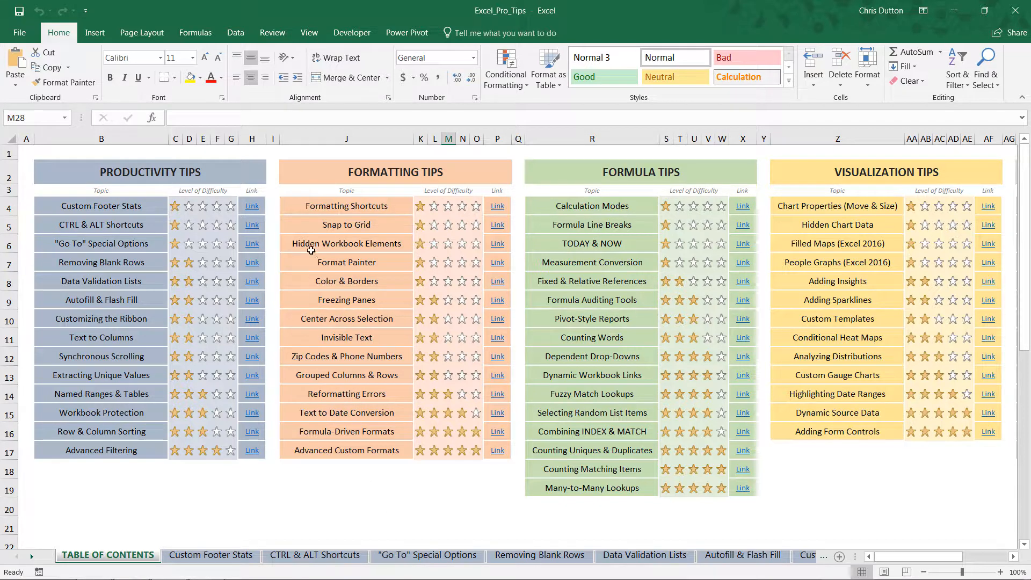
mouse_move(350, 242)
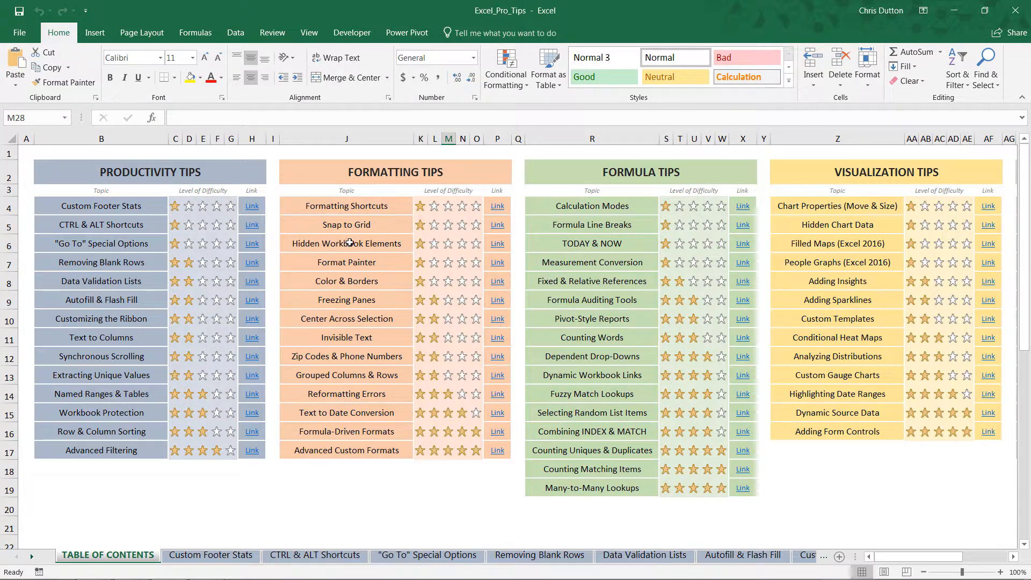
Step: Jump from the table of contents to the Hidden Workbook Elements sales report sheet
click(726, 555)
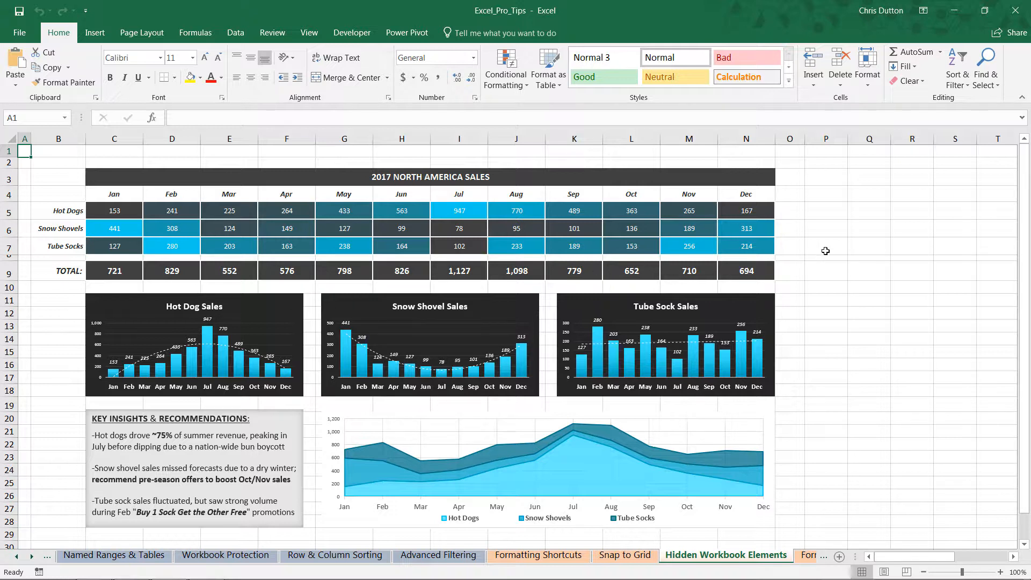
mouse_move(839, 217)
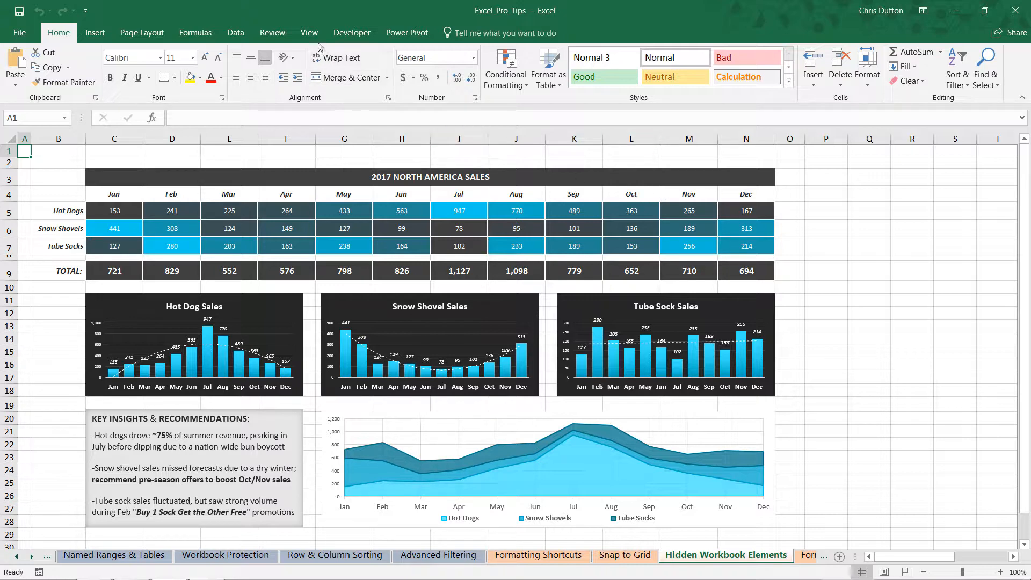
Step: Turn off Gridlines and Headings in the View display options, then check the Snap to Grid sheet
click(309, 33)
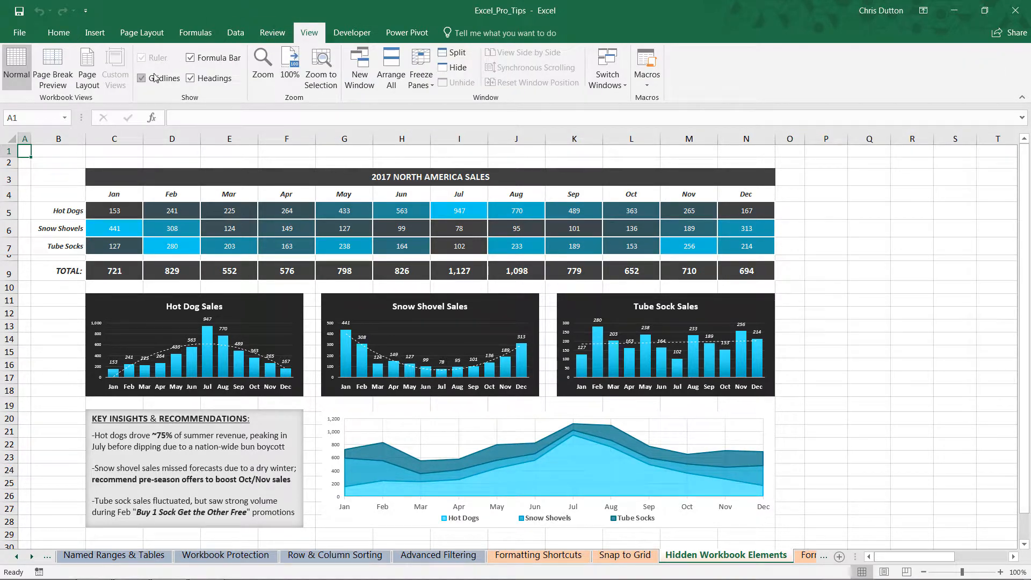
click(141, 77)
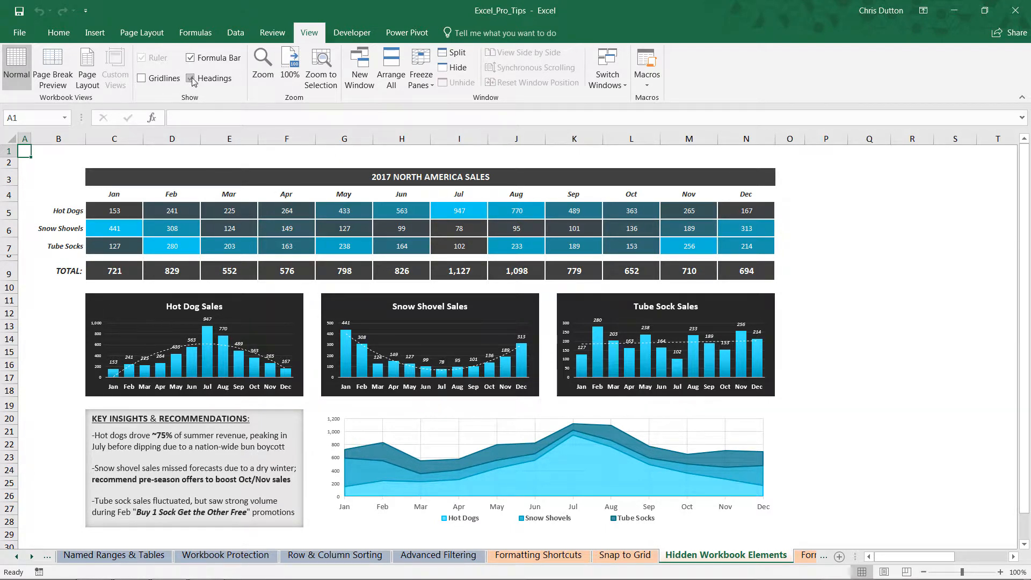
click(191, 78)
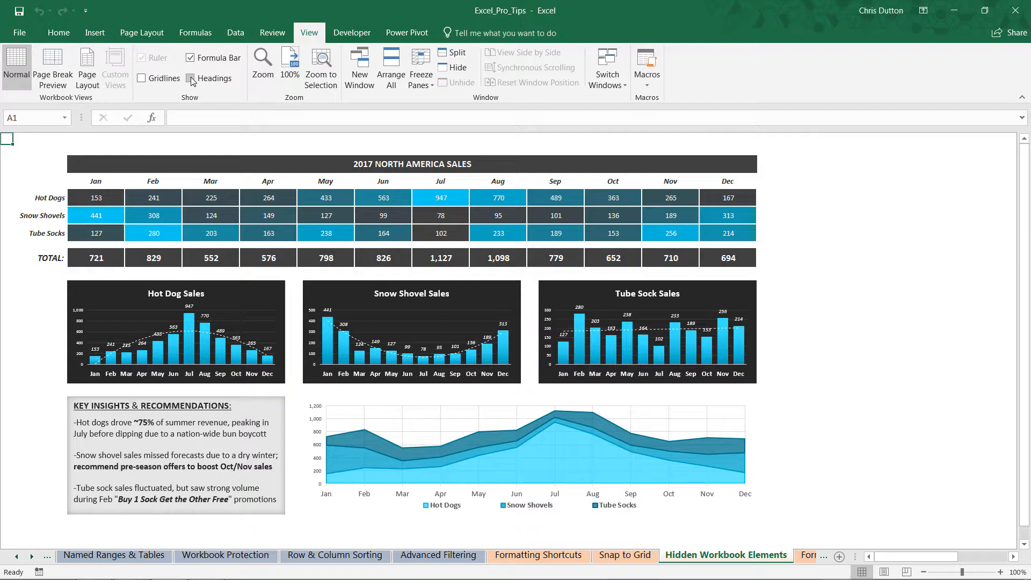
click(188, 78)
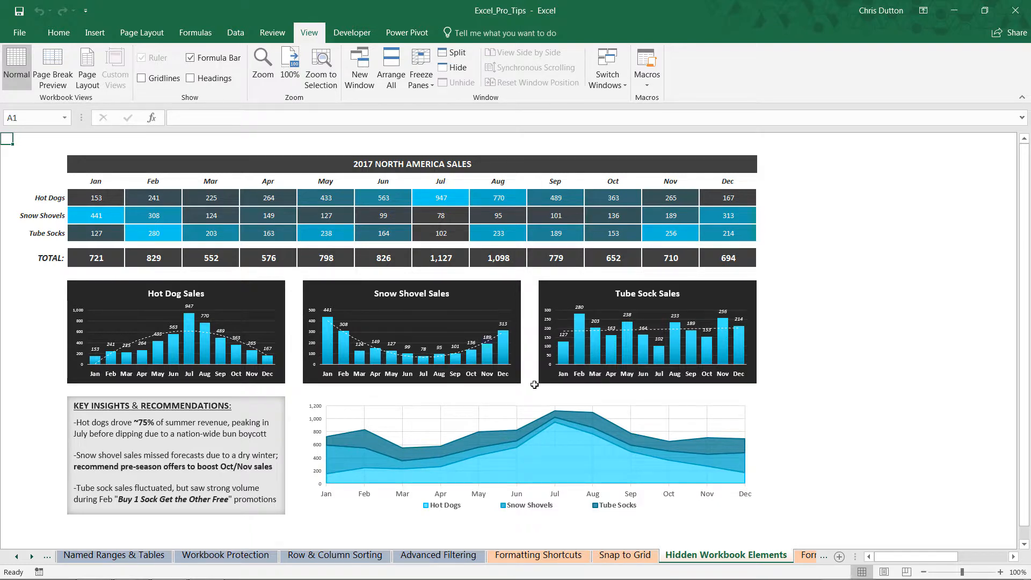
click(624, 554)
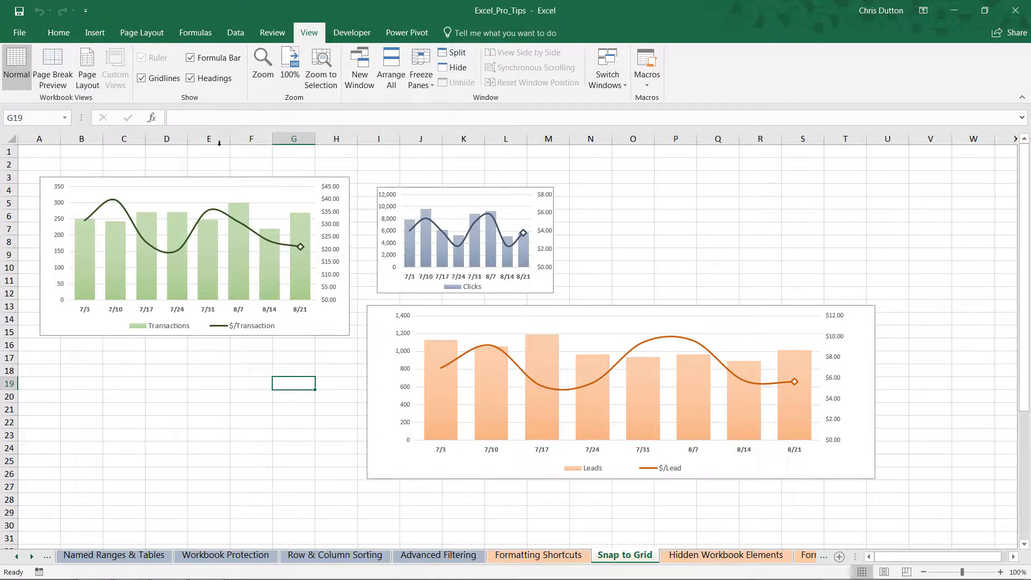
mouse_move(232, 210)
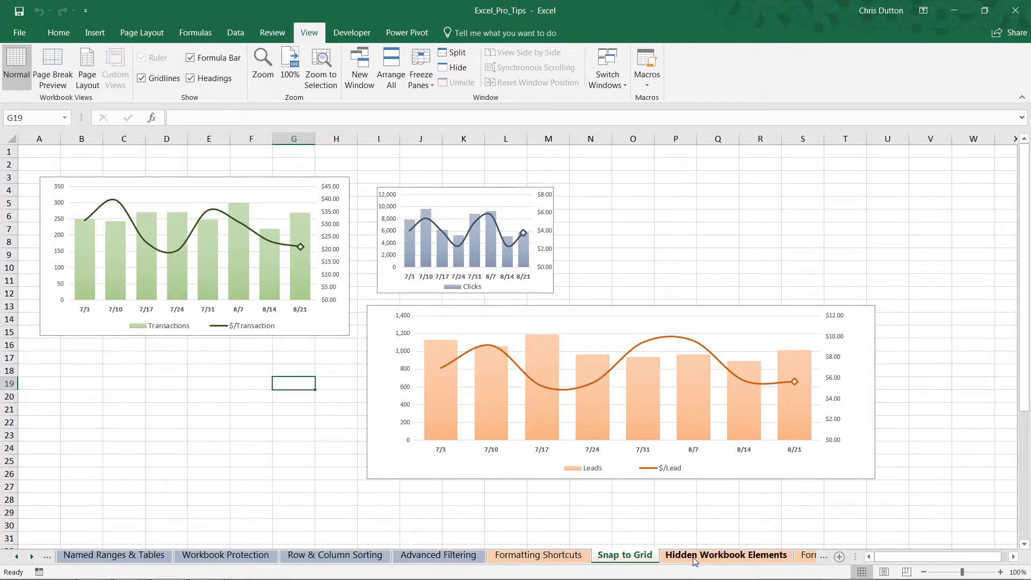
click(725, 554)
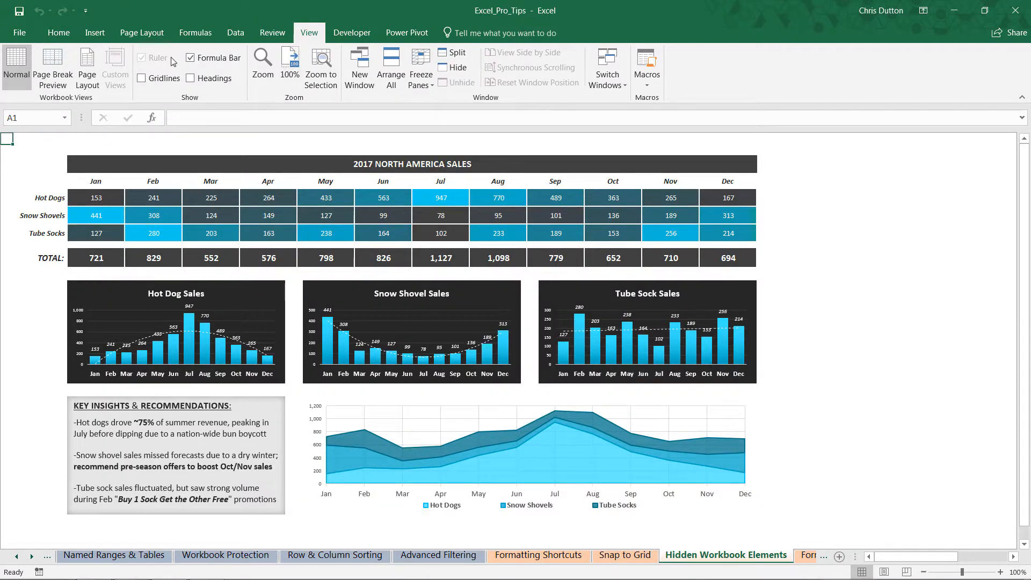
Step: Turn off the Formula Bar, compare on Snap to Grid, and return to Hidden Workbook Elements
click(189, 58)
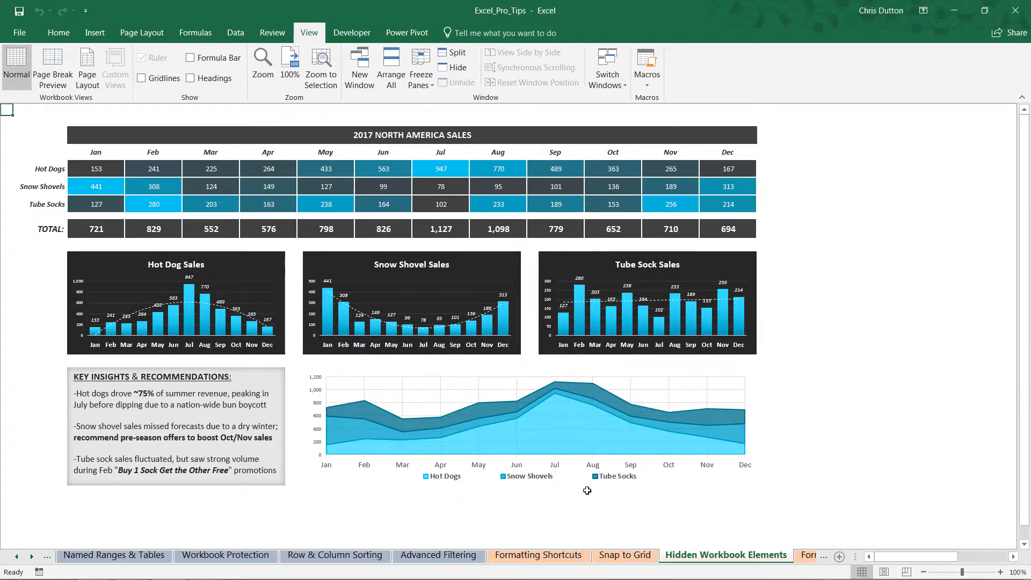
click(625, 554)
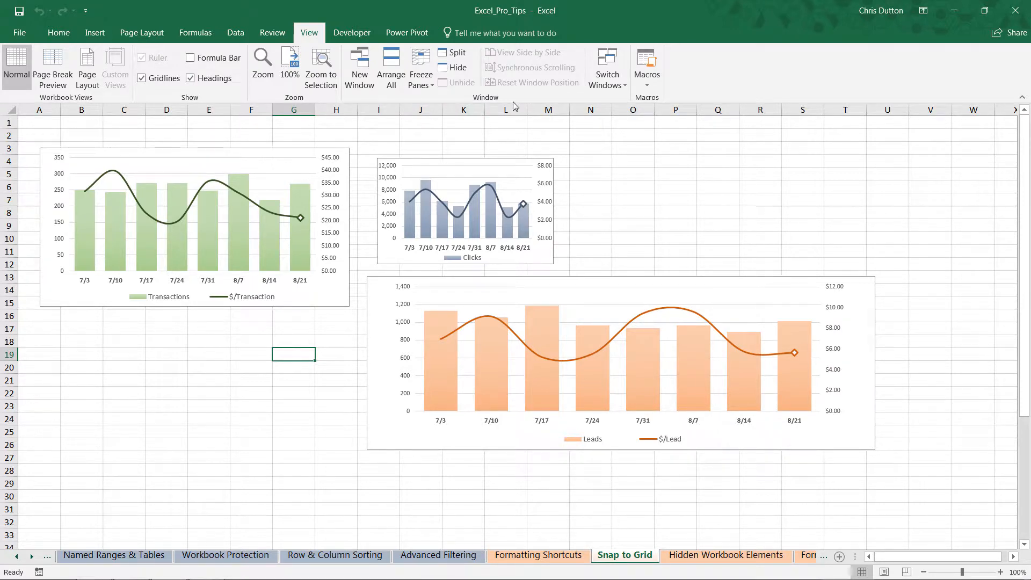
click(725, 554)
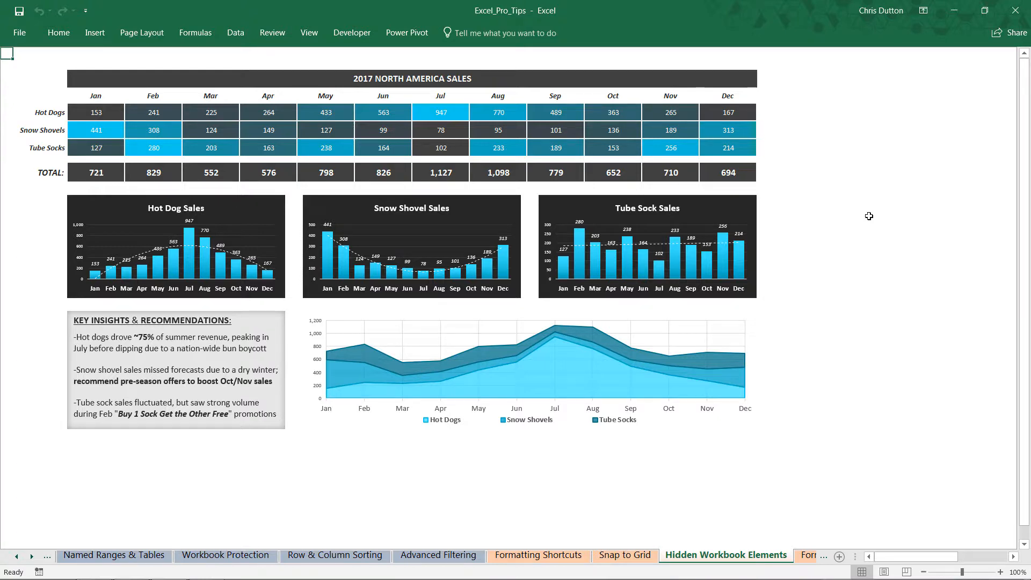
mouse_move(845, 140)
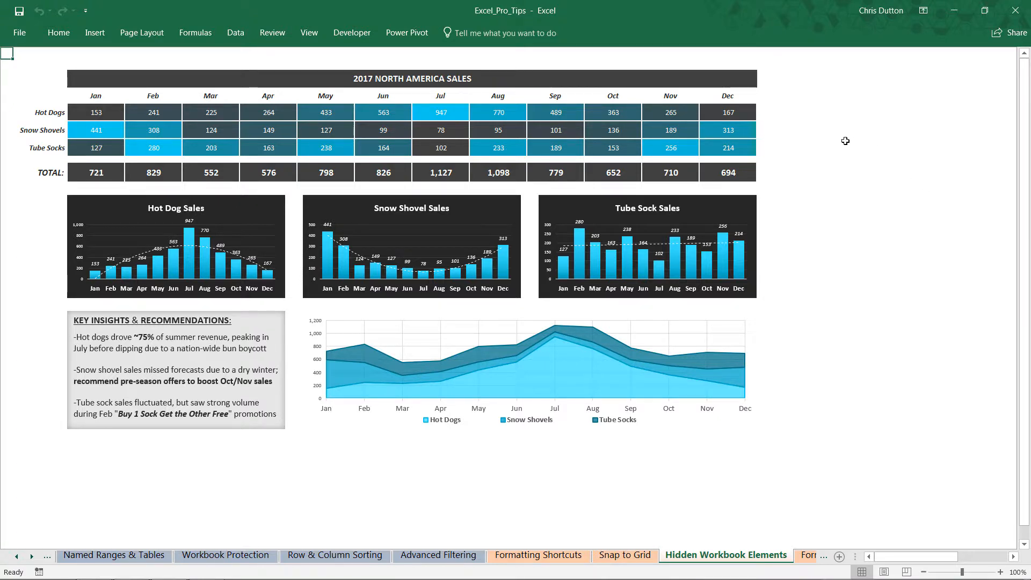
mouse_move(255, 55)
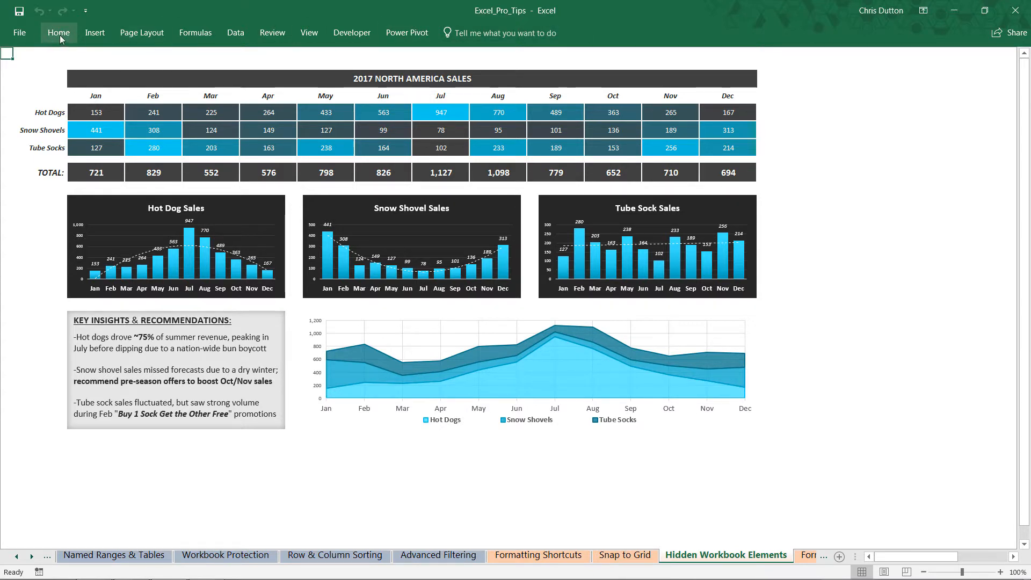
Step: Show the Home ribbon commands above the clean sales report
click(57, 32)
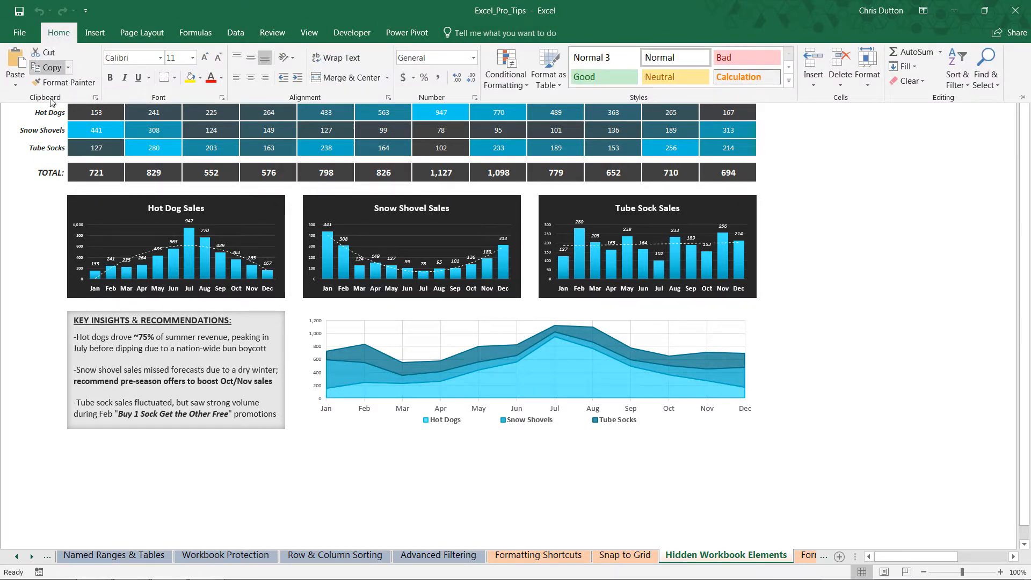
mouse_move(660, 102)
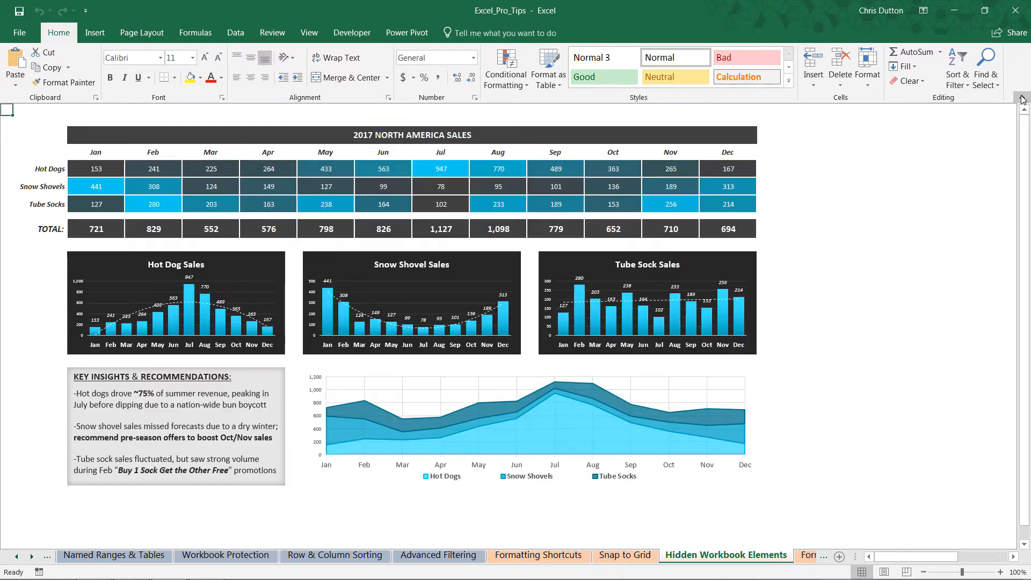
mouse_move(887, 149)
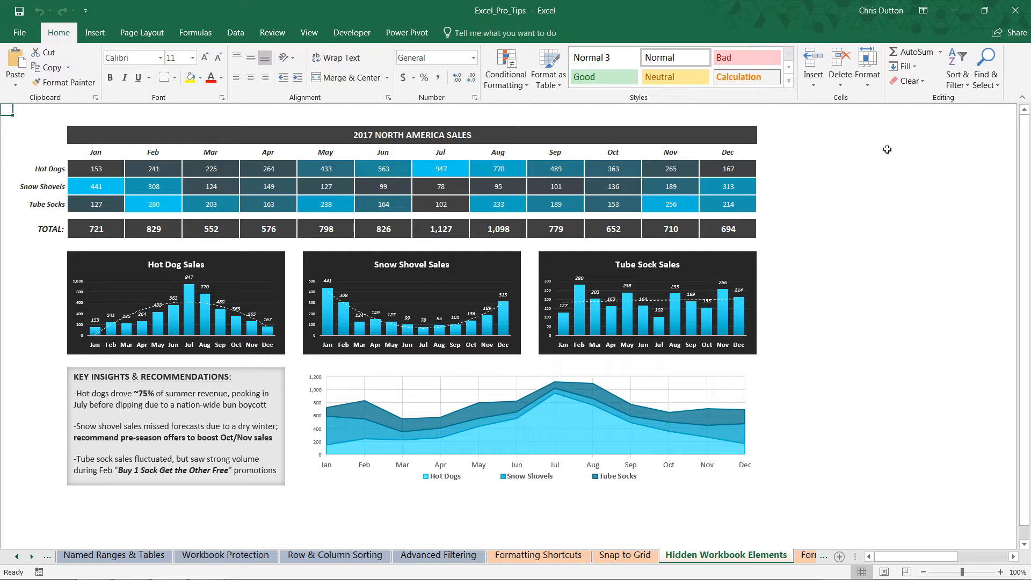